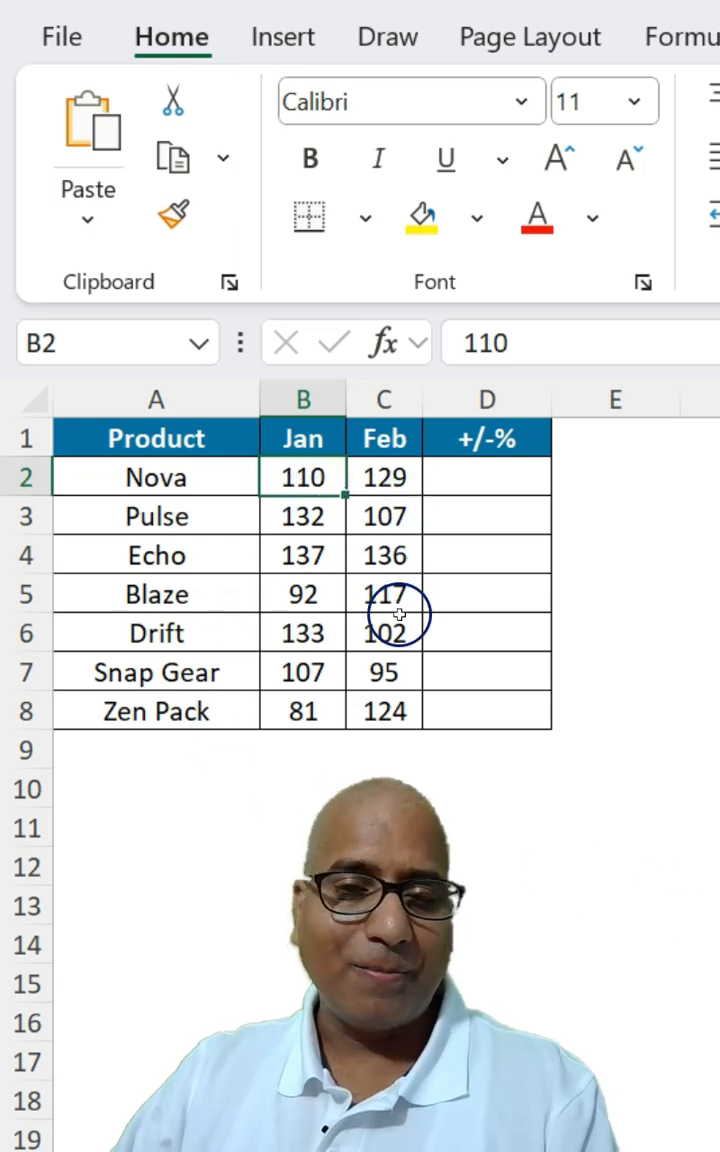
pyautogui.moveTo(480, 756)
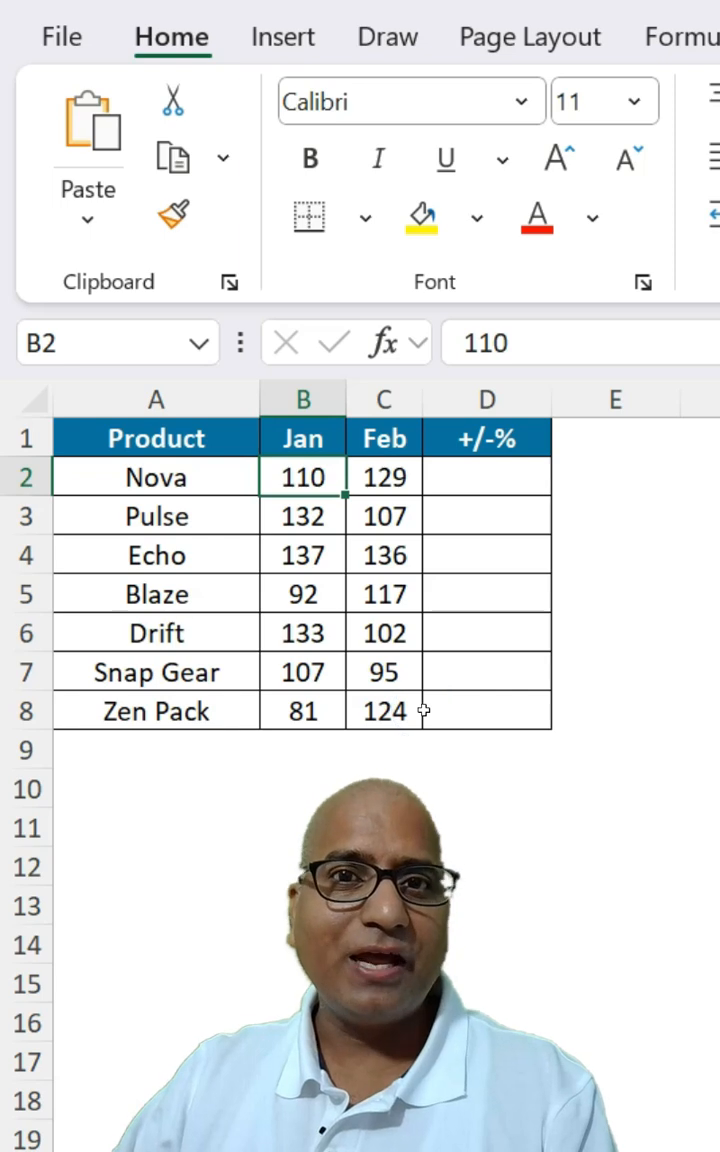
# Enter the (Feb−Jan)/Jan change formula for Nova, referencing cells C2 and B2.
pyautogui.click(488, 476)
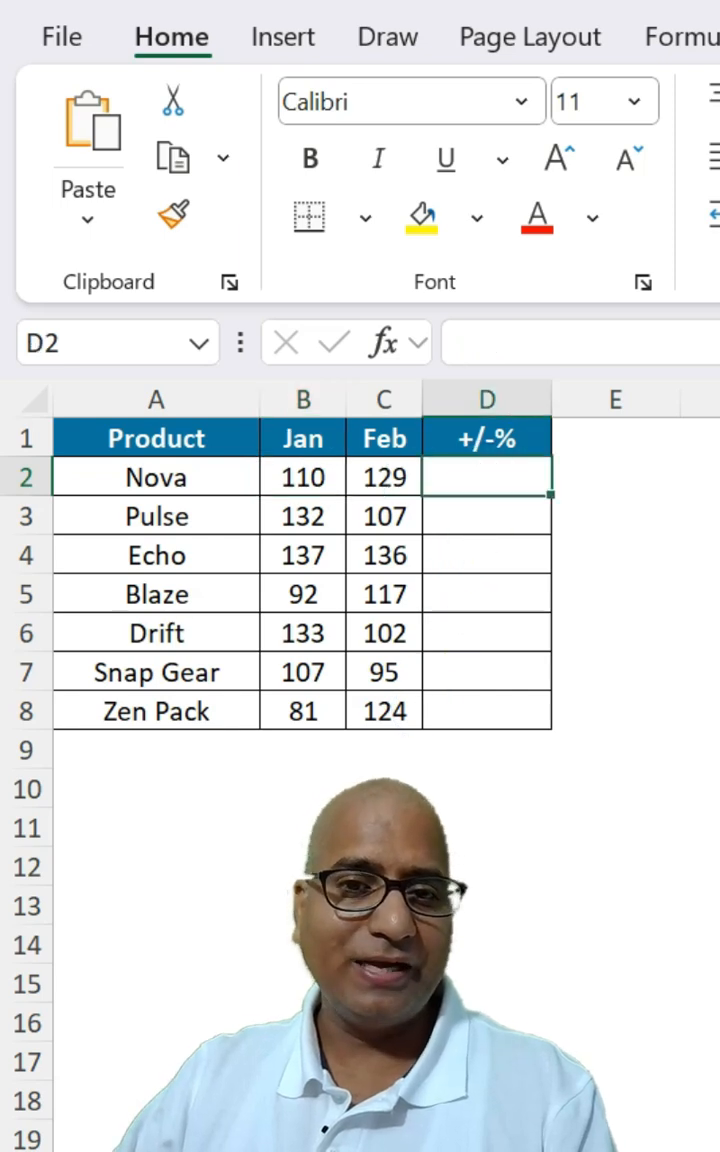
pyautogui.write('=')
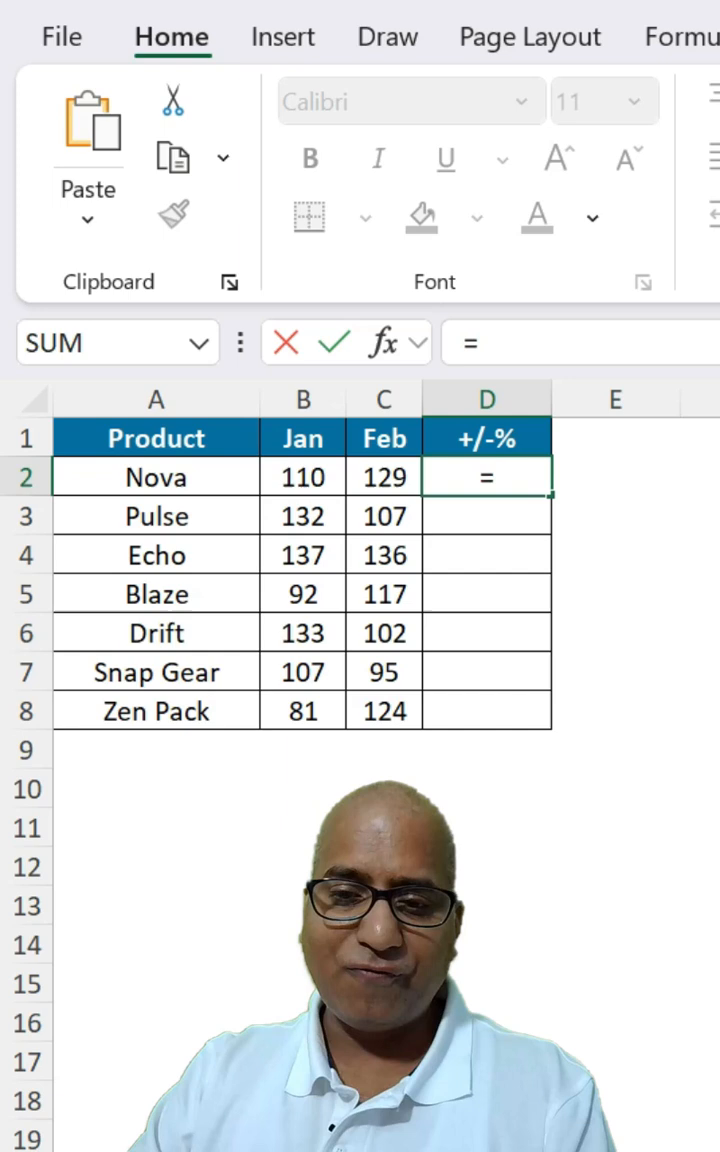
pyautogui.click(384, 476)
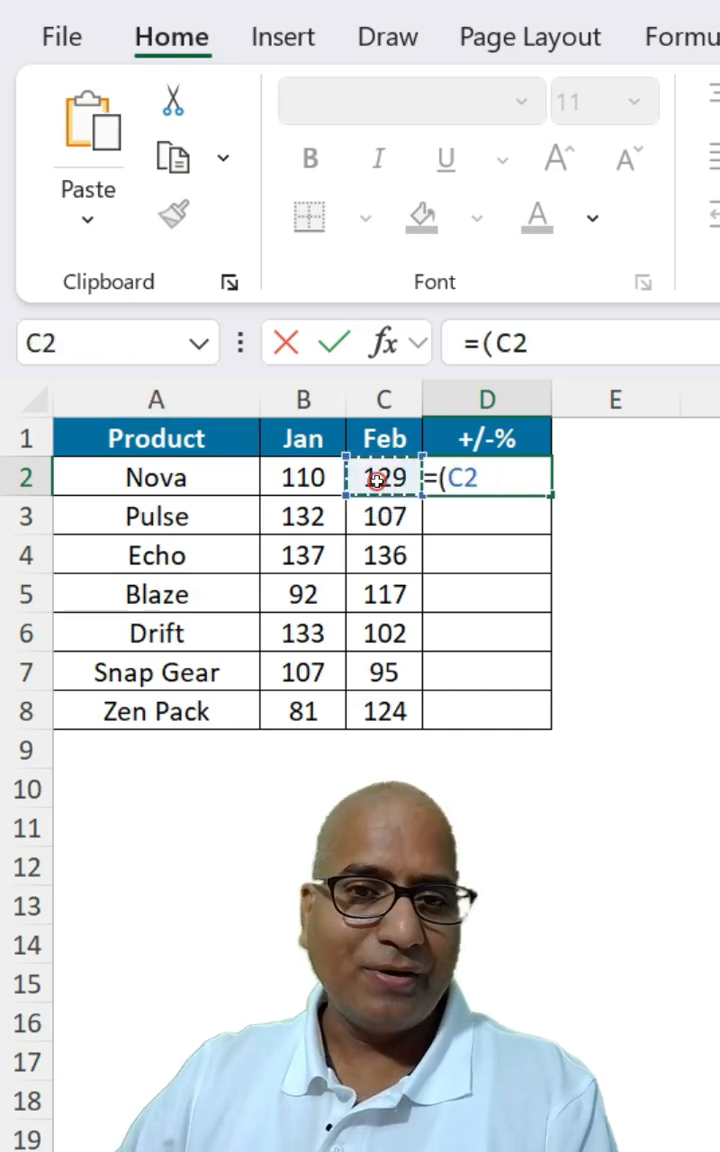
pyautogui.click(302, 476)
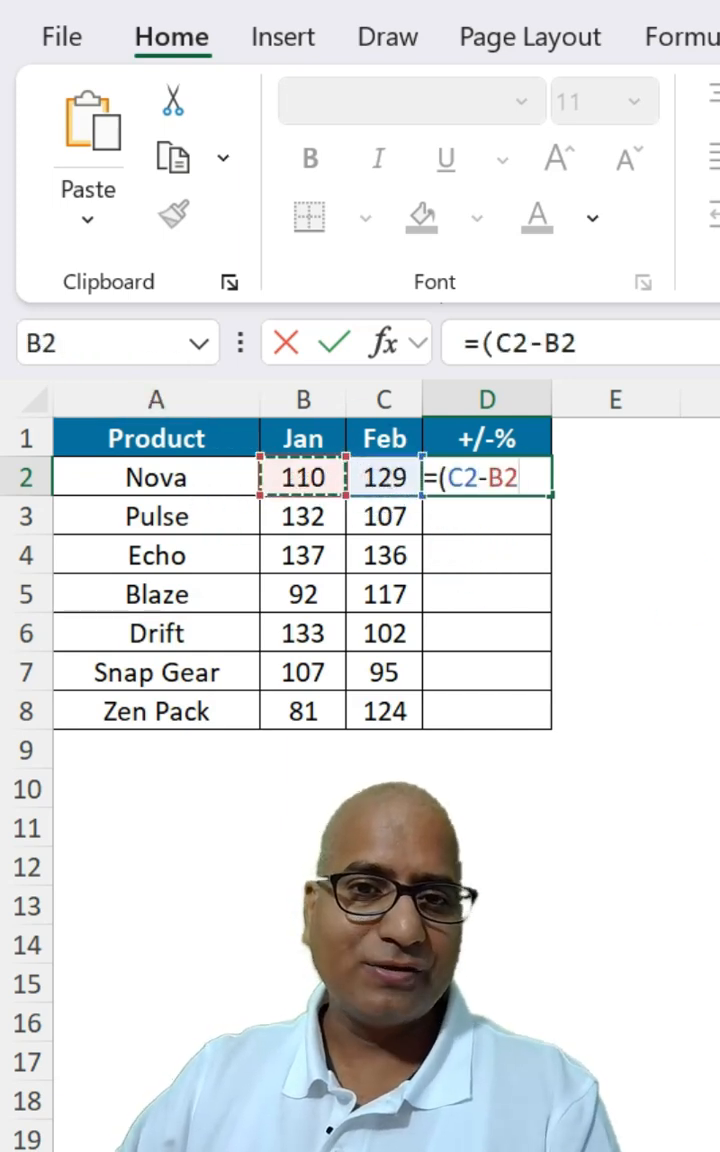
pyautogui.write(')/')
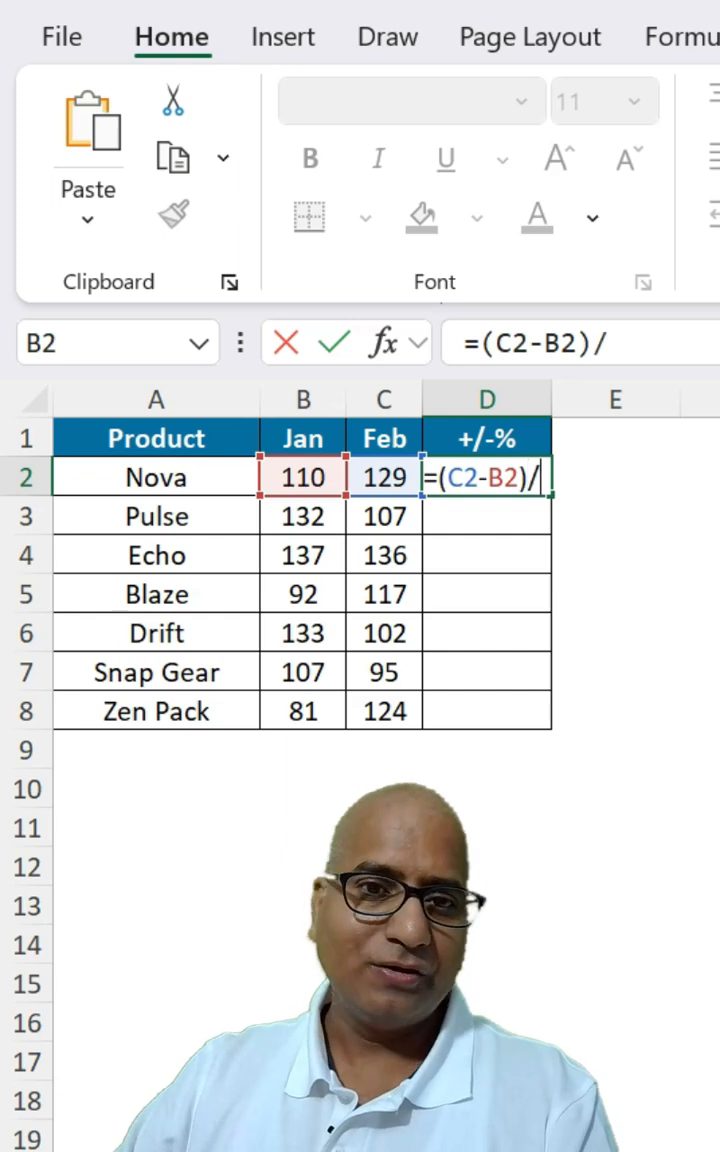
pyautogui.press('Return')
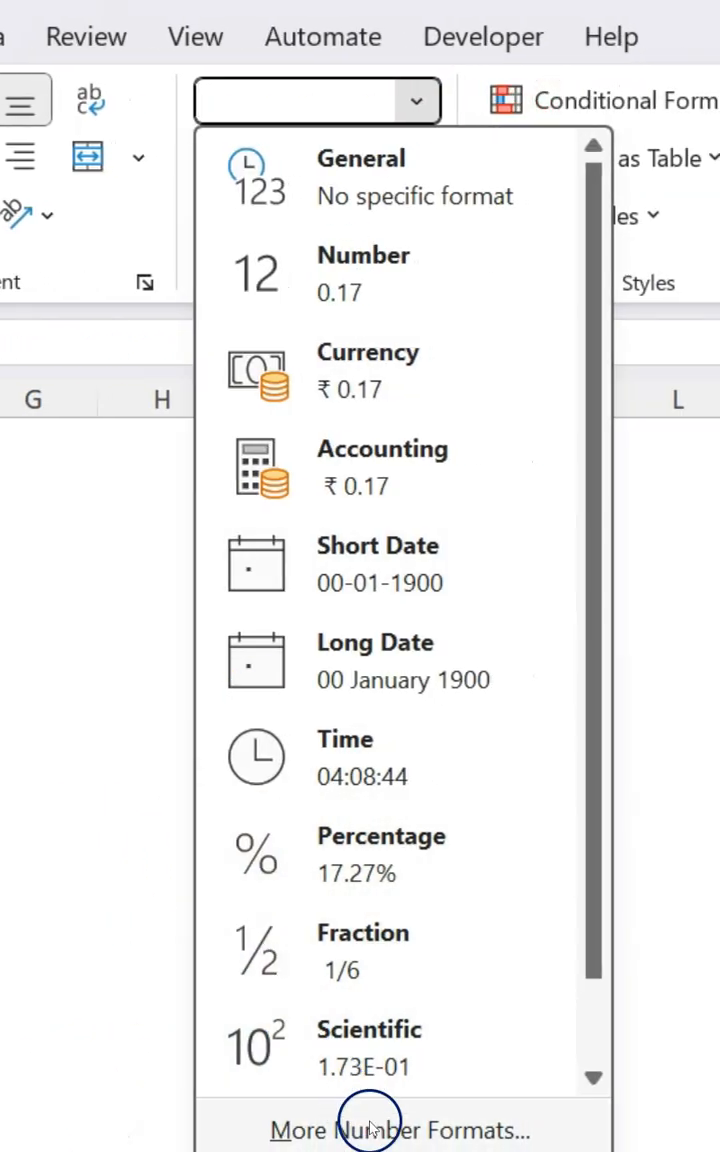
# Go to More Number Formats to define a custom format for the change values.
pyautogui.click(384, 1130)
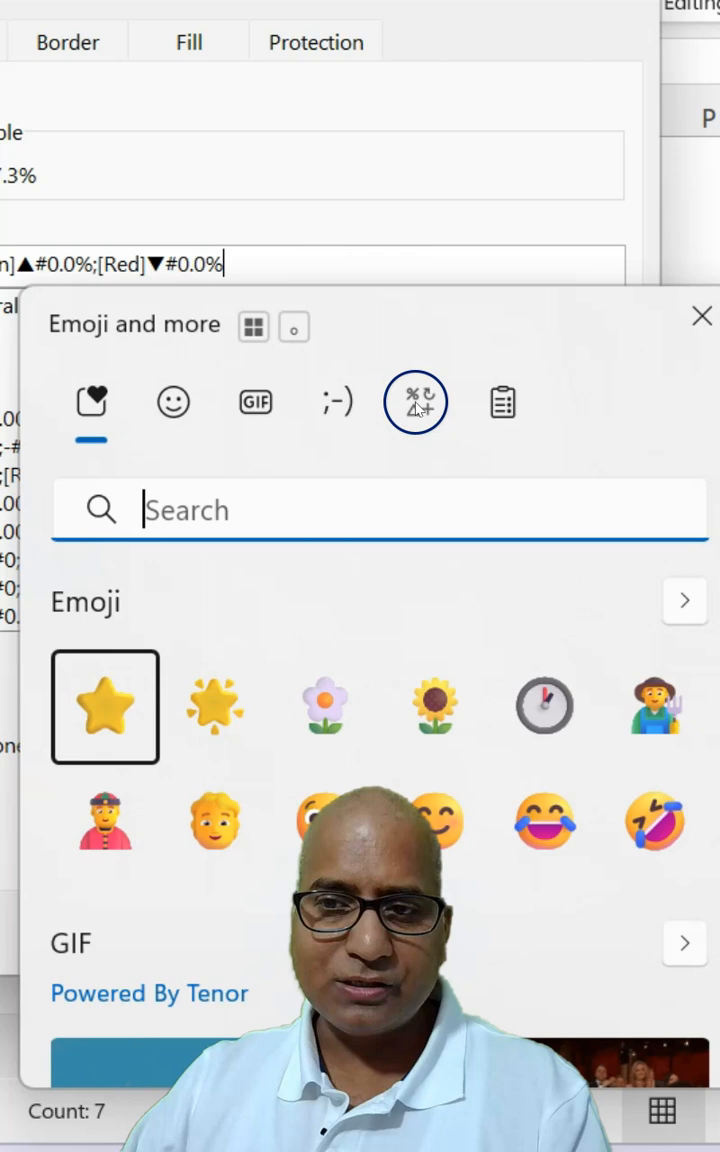
# Insert the ▼ triangle from the emoji panel's geometric symbols into the custom format.
pyautogui.click(414, 404)
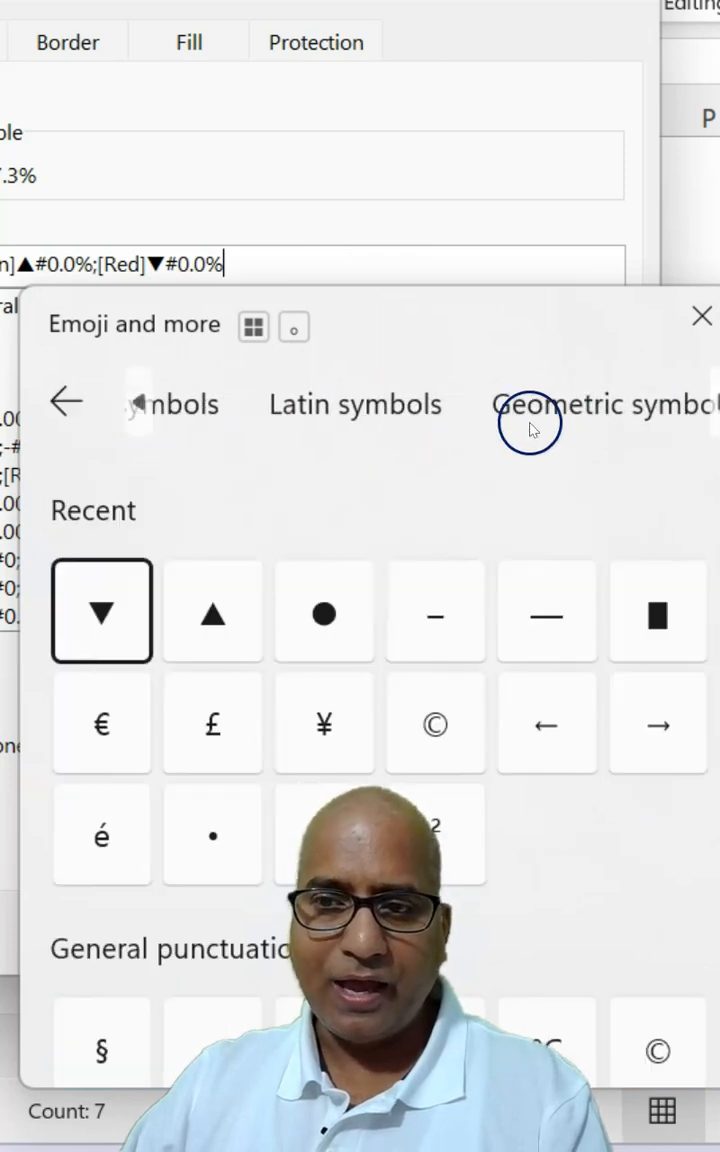
pyautogui.click(588, 404)
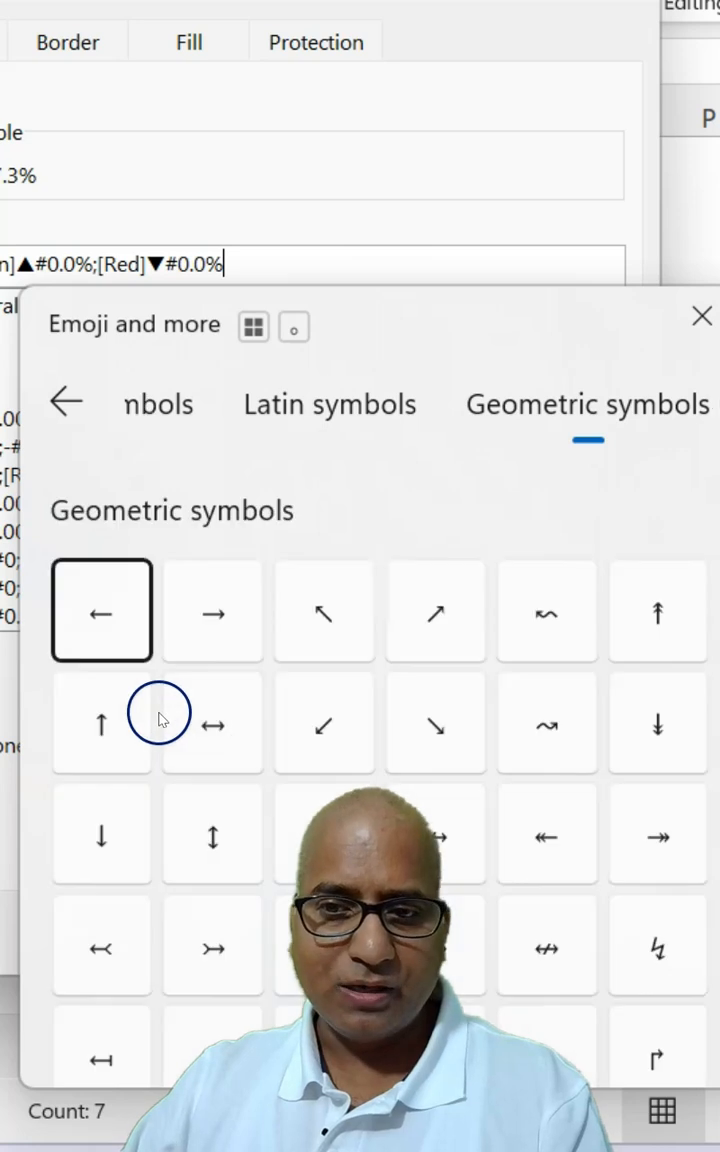
pyautogui.scroll(-3)
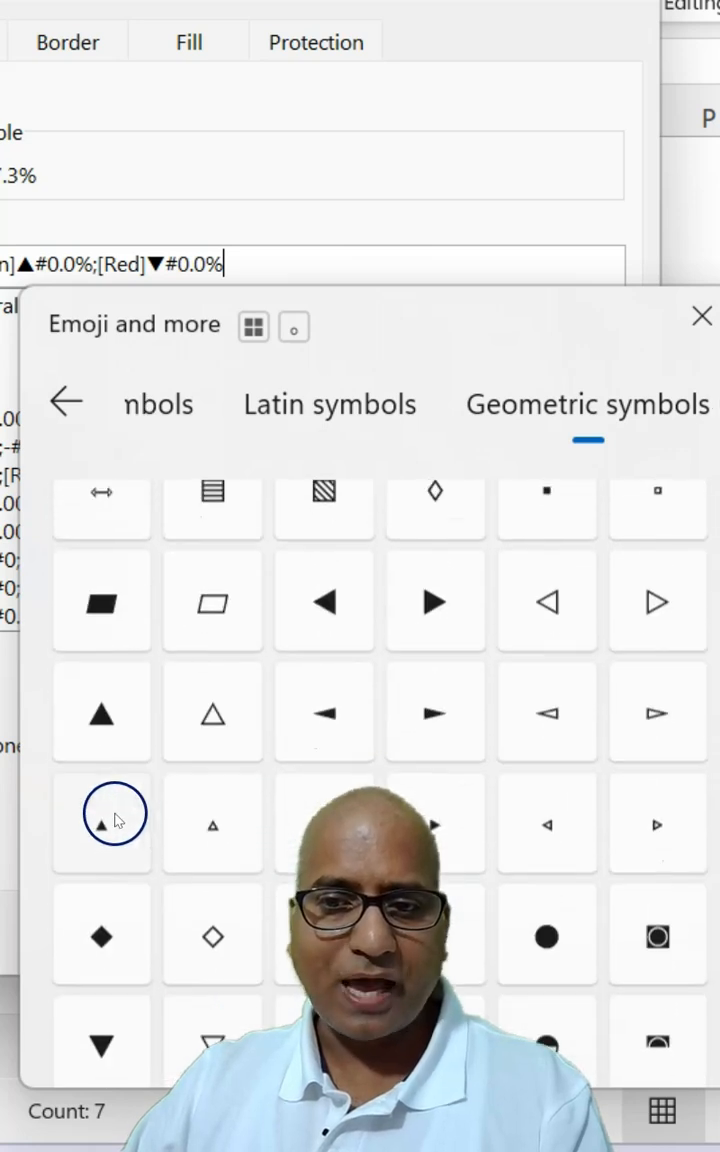
pyautogui.scroll(-3)
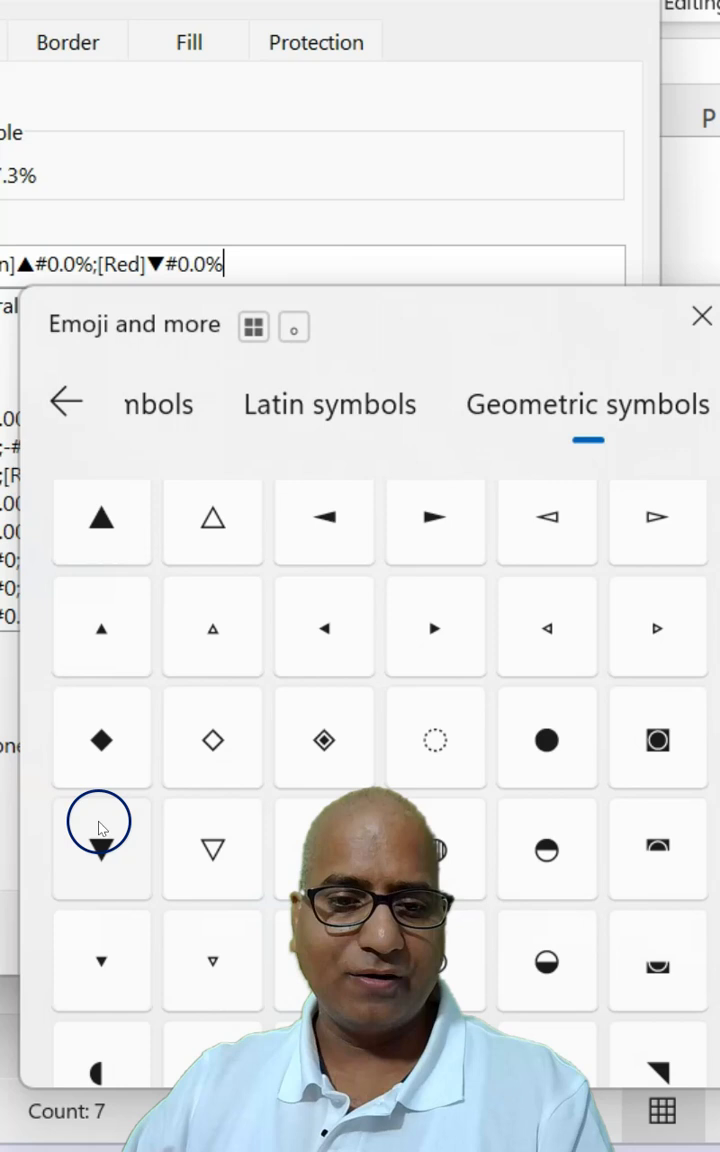
pyautogui.click(700, 316)
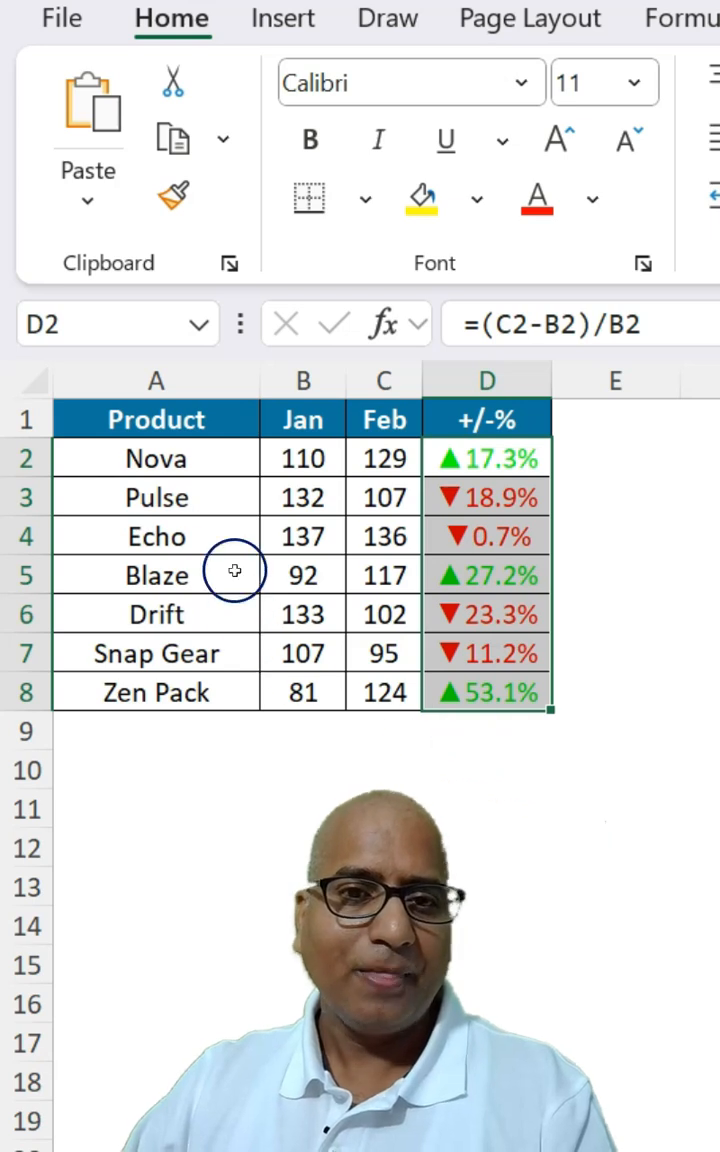
# Insert a combo chart from A1:D8 and bring up options for the +/-% line series.
pyautogui.moveTo(156, 420); pyautogui.dragTo(384, 458)
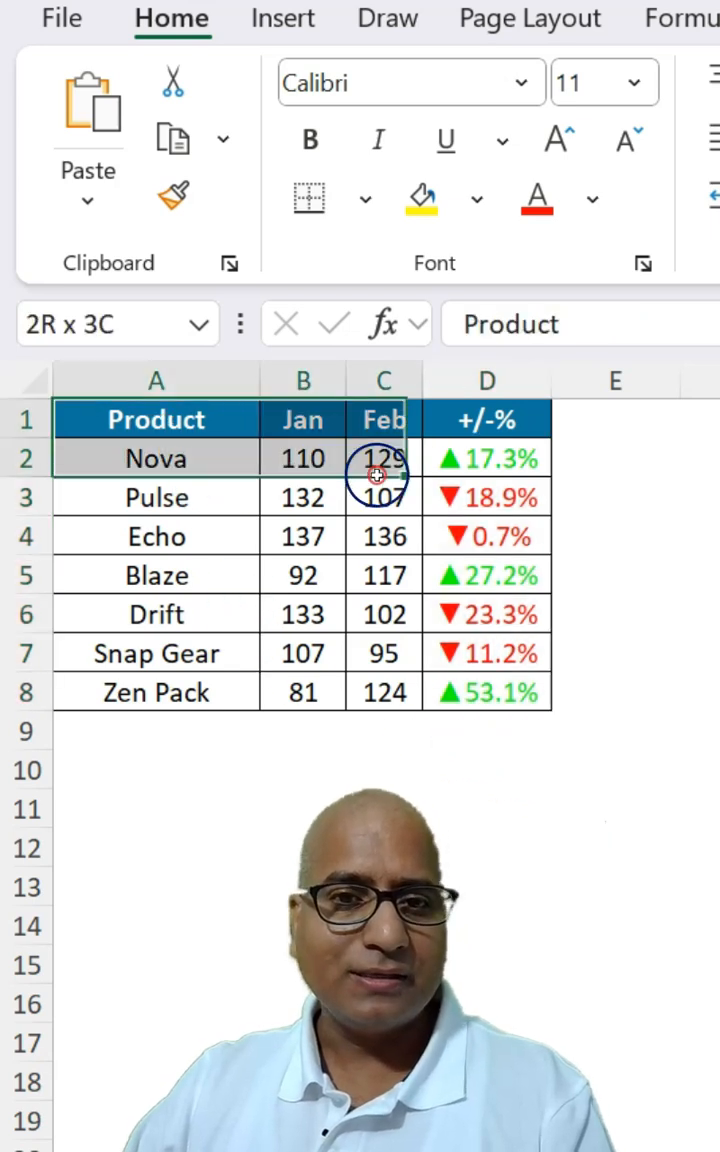
pyautogui.click(284, 18)
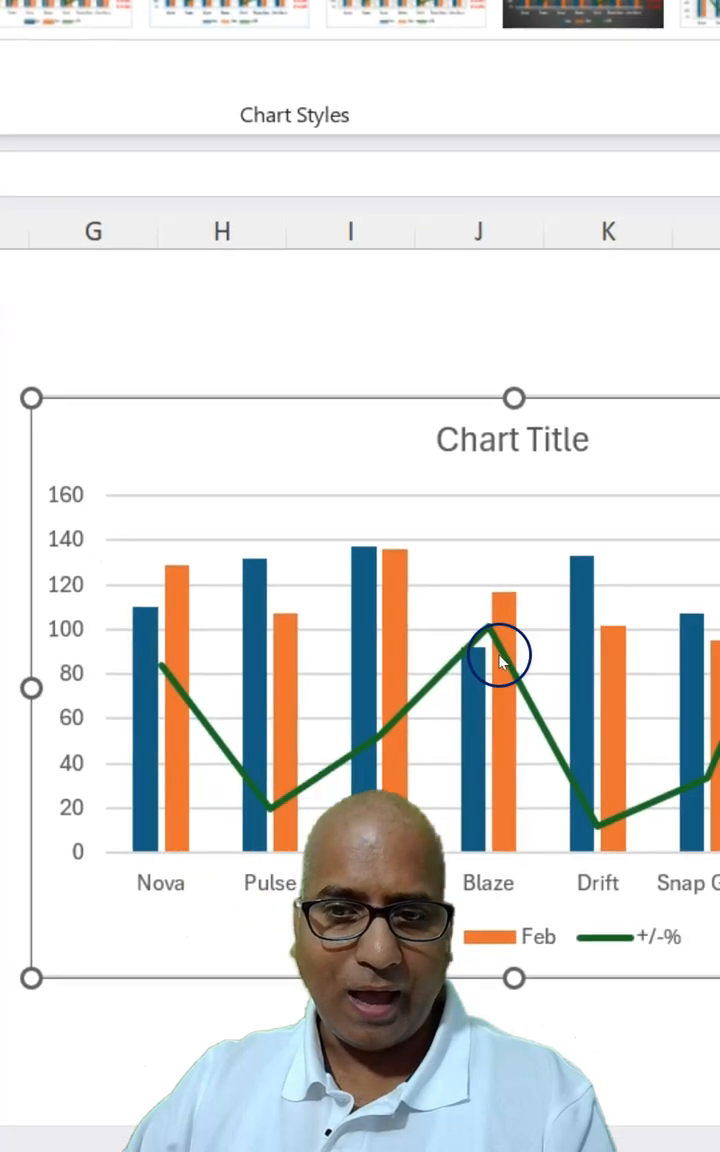
pyautogui.rightClick(500, 656)
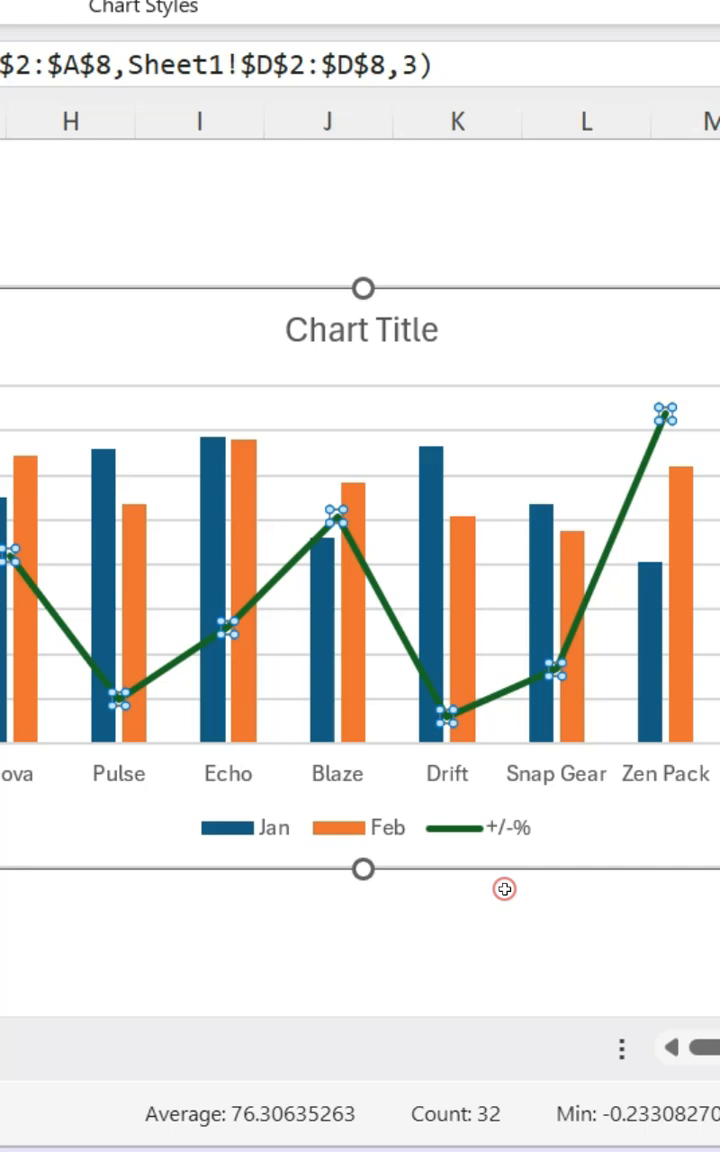
pyautogui.rightClick(400, 632)
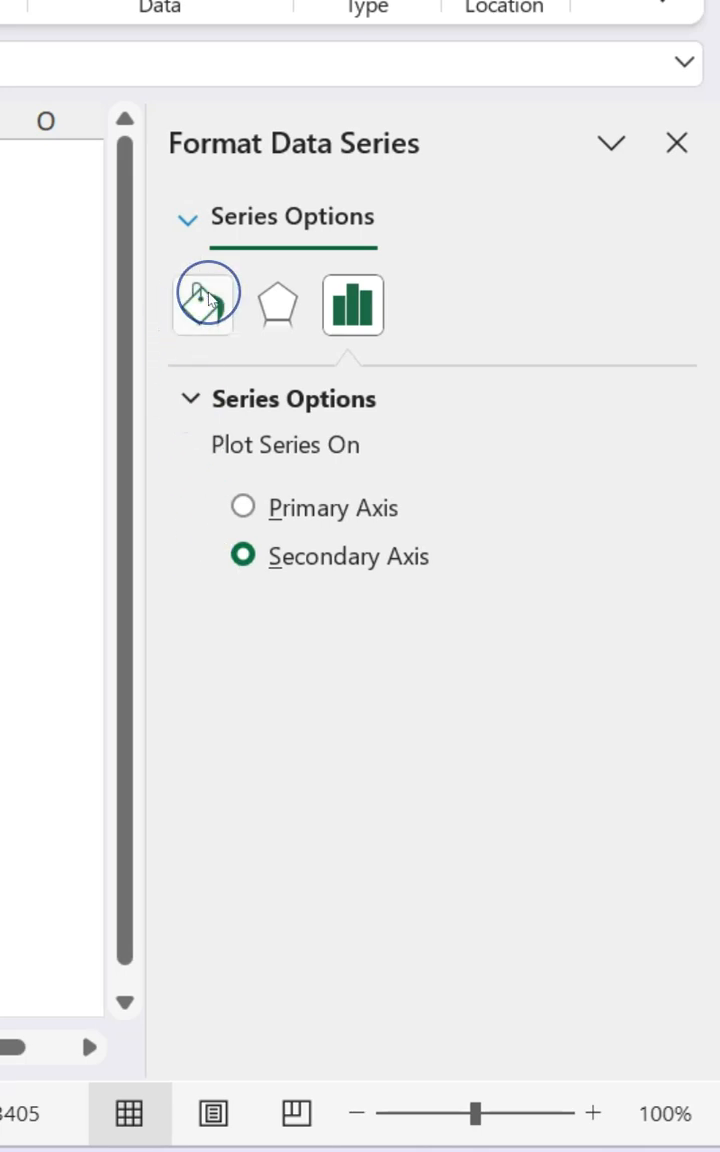
# Set the +/-% data labels' position to Center in Format Data Labels.
pyautogui.click(204, 304)
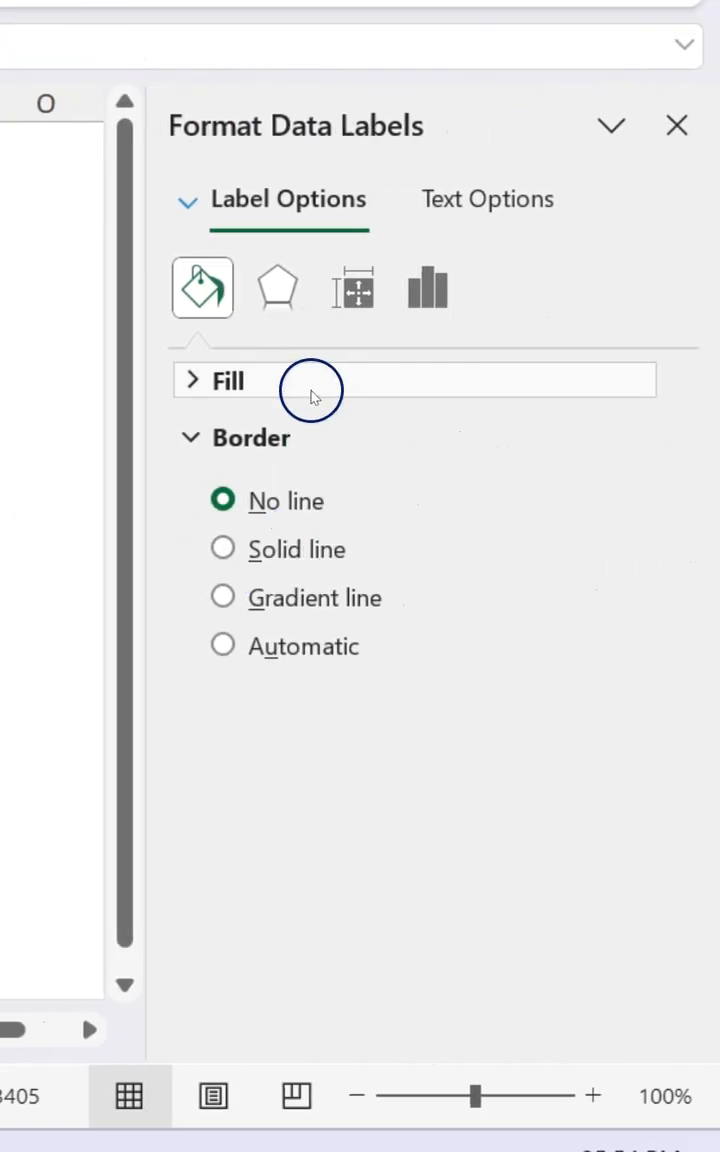
pyautogui.click(352, 288)
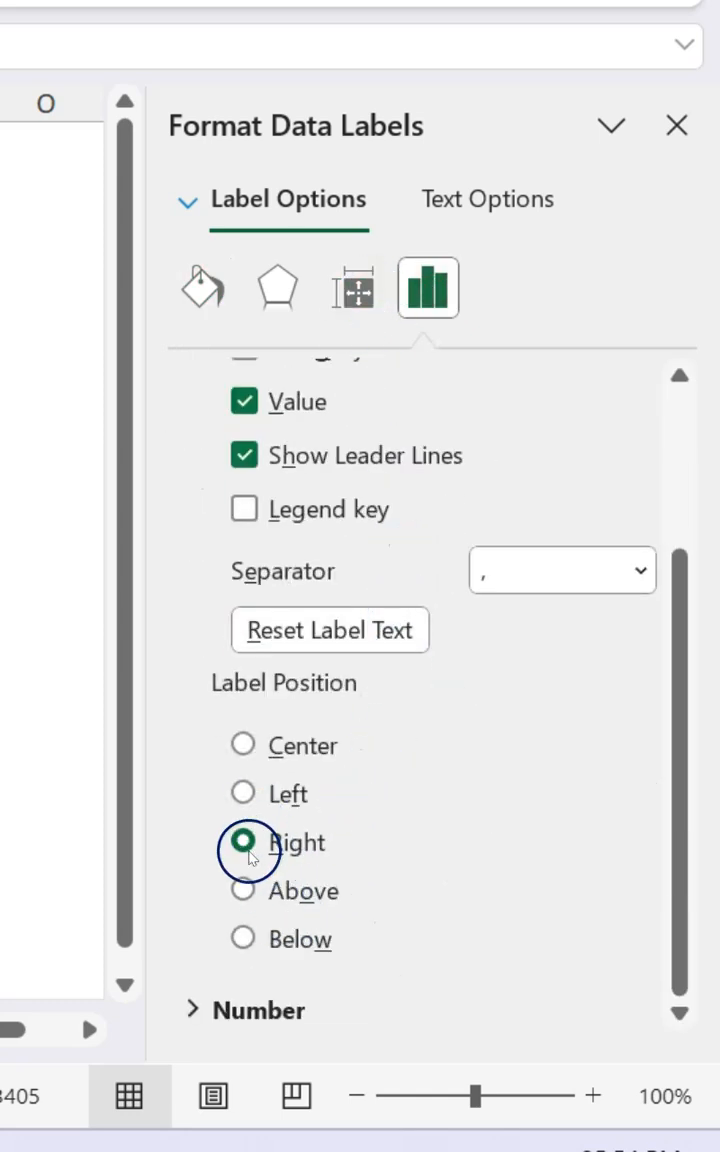
pyautogui.click(244, 746)
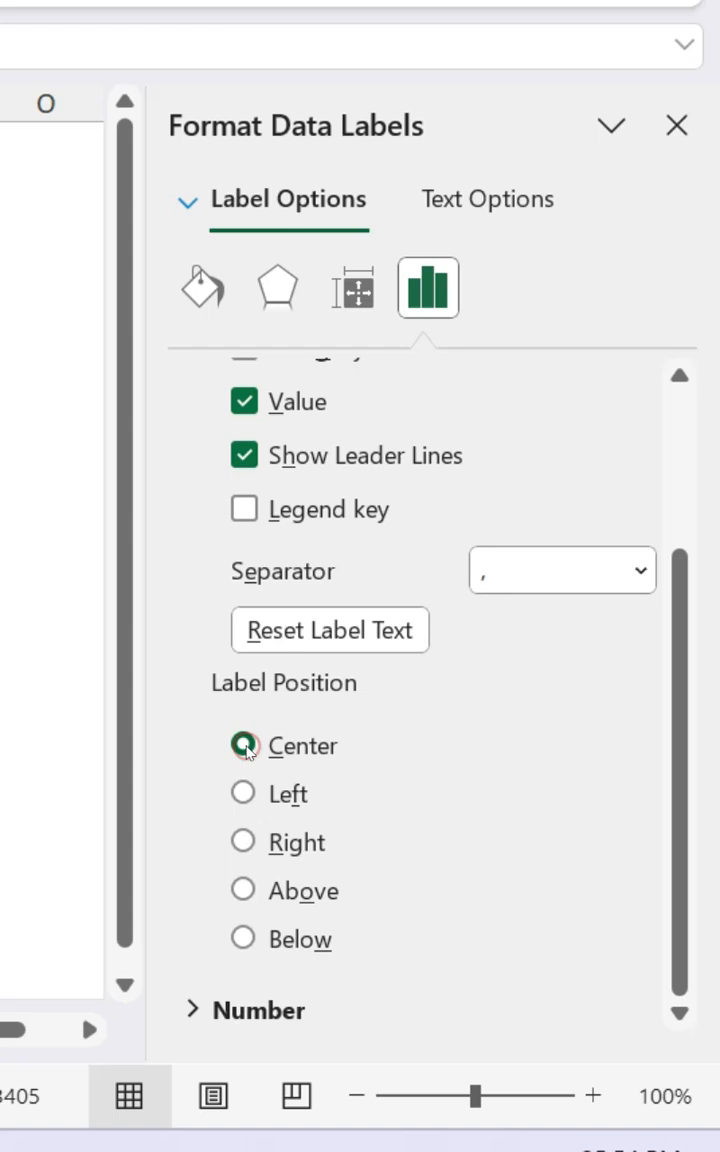
pyautogui.click(676, 124)
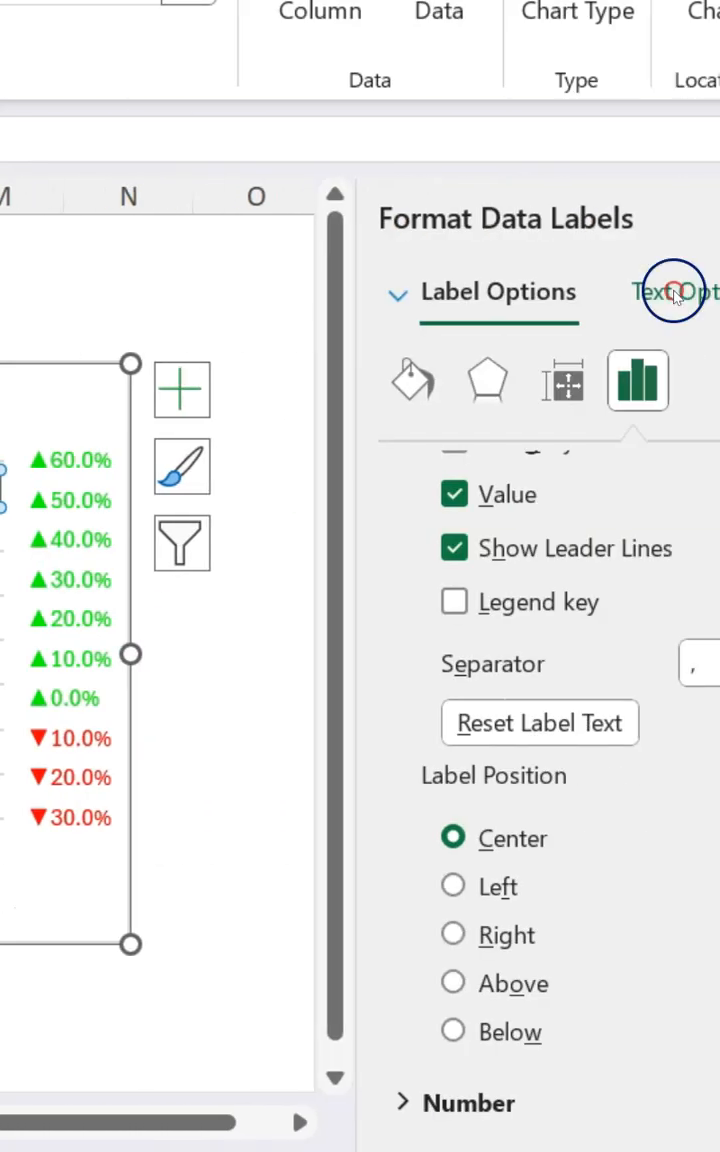
# Apply a glow text effect of 5 pt size and 24% transparency to the change labels.
pyautogui.click(672, 292)
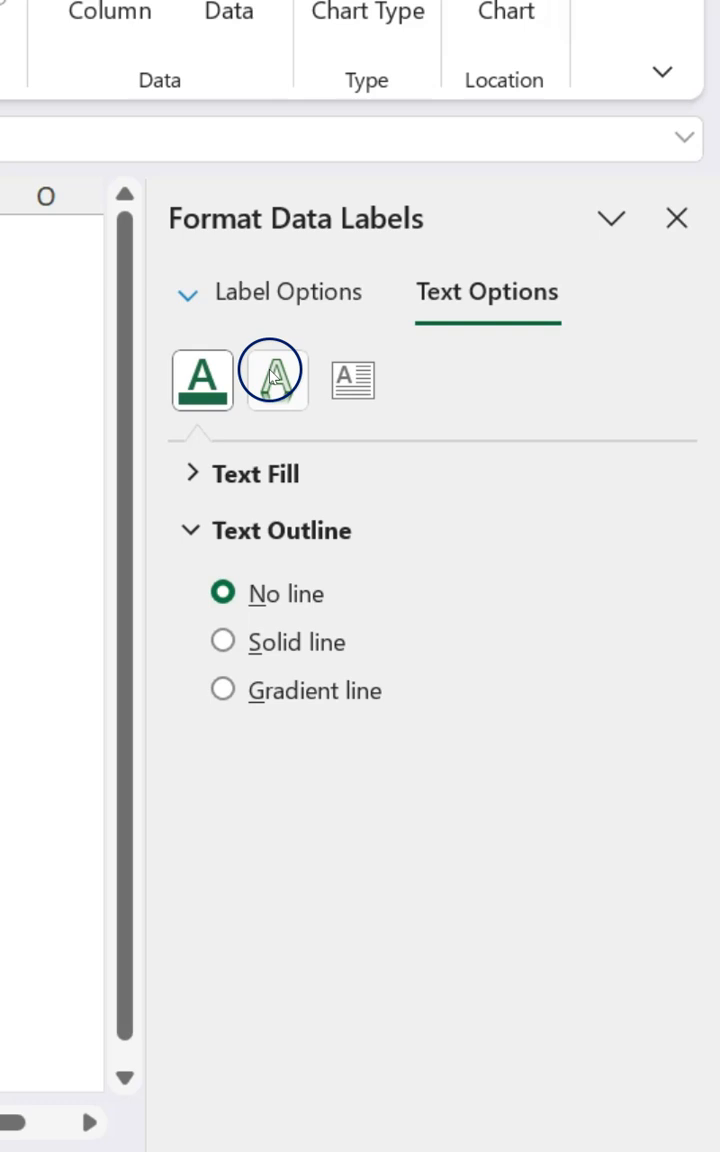
pyautogui.click(276, 380)
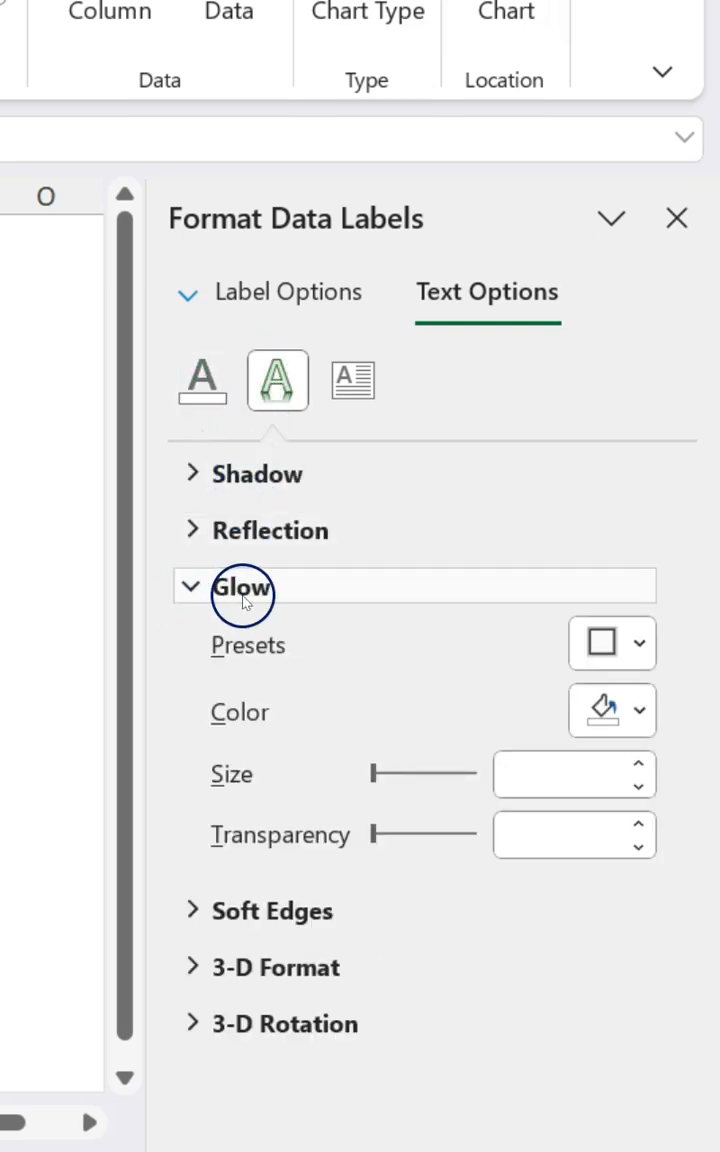
pyautogui.click(596, 710)
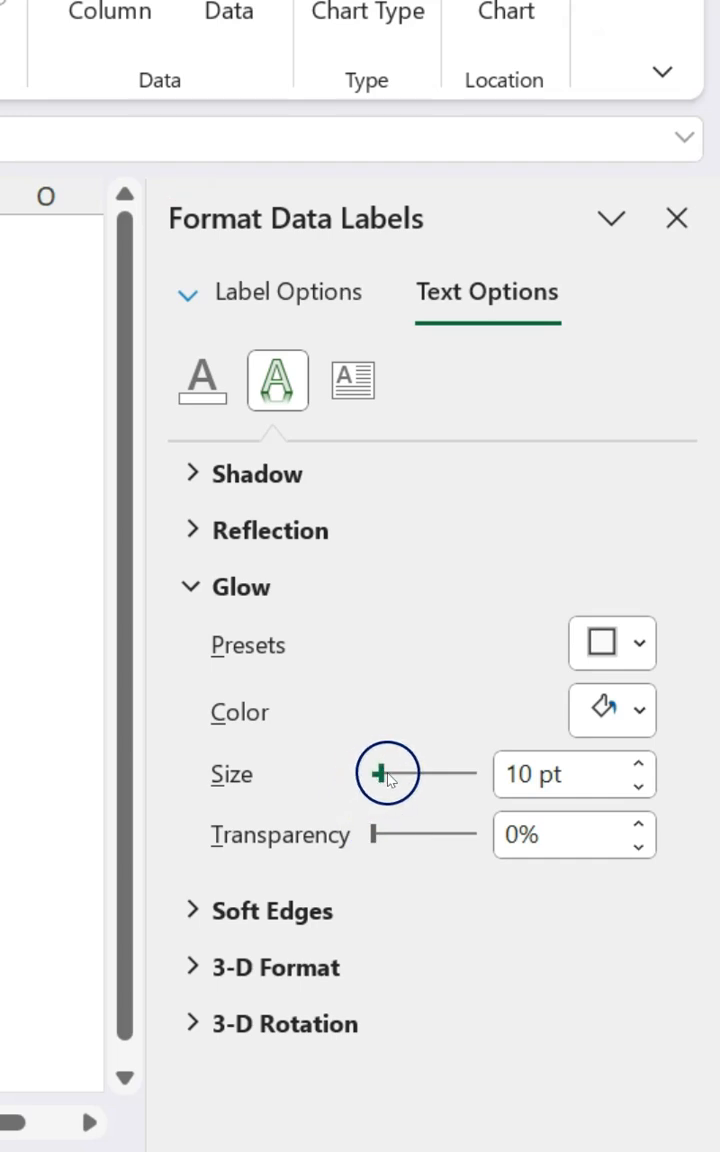
pyautogui.click(636, 788)
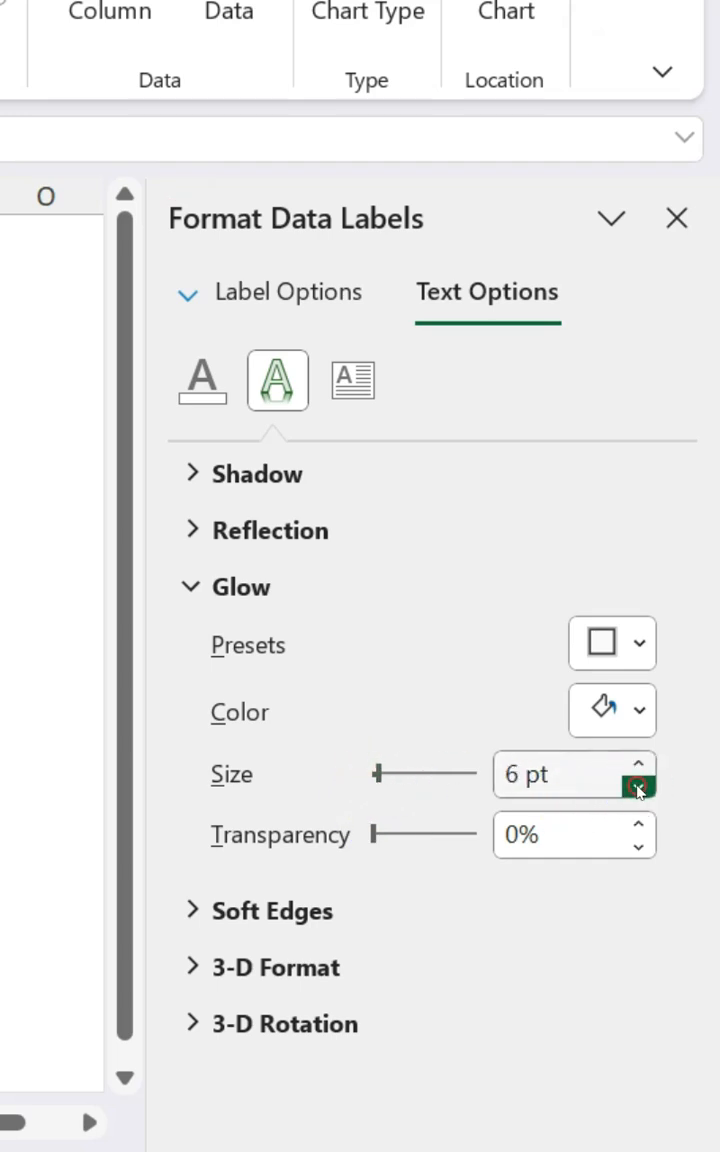
pyautogui.click(636, 788)
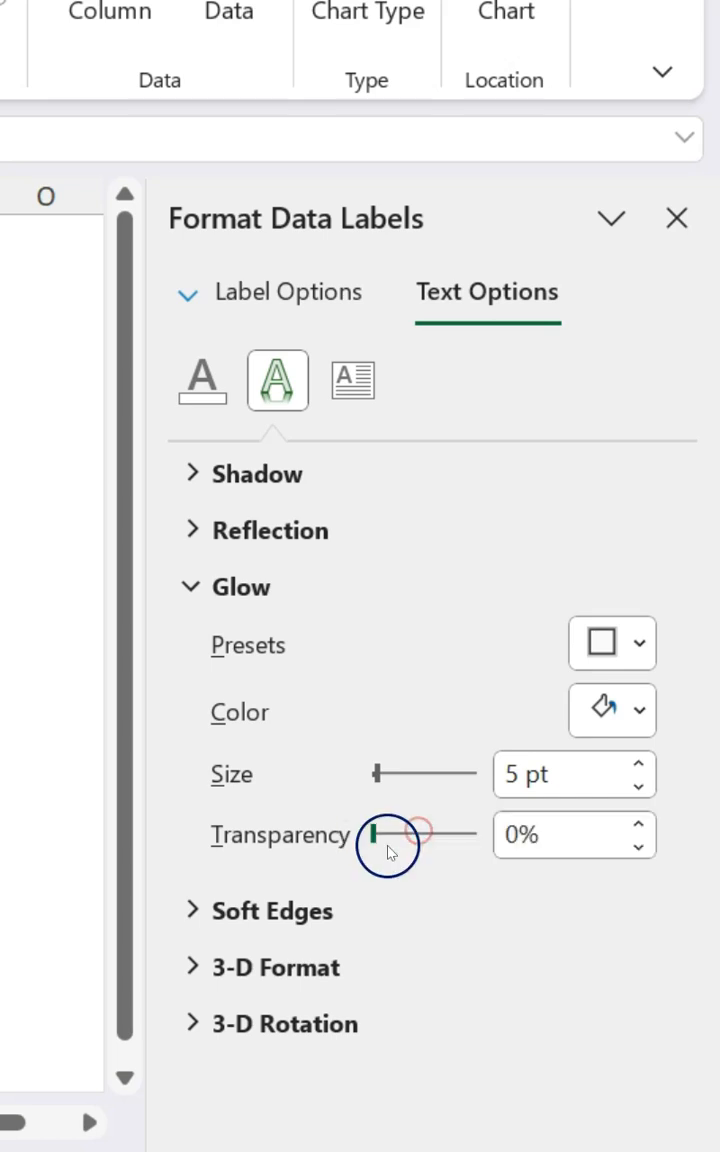
pyautogui.moveTo(372, 834); pyautogui.dragTo(424, 834)
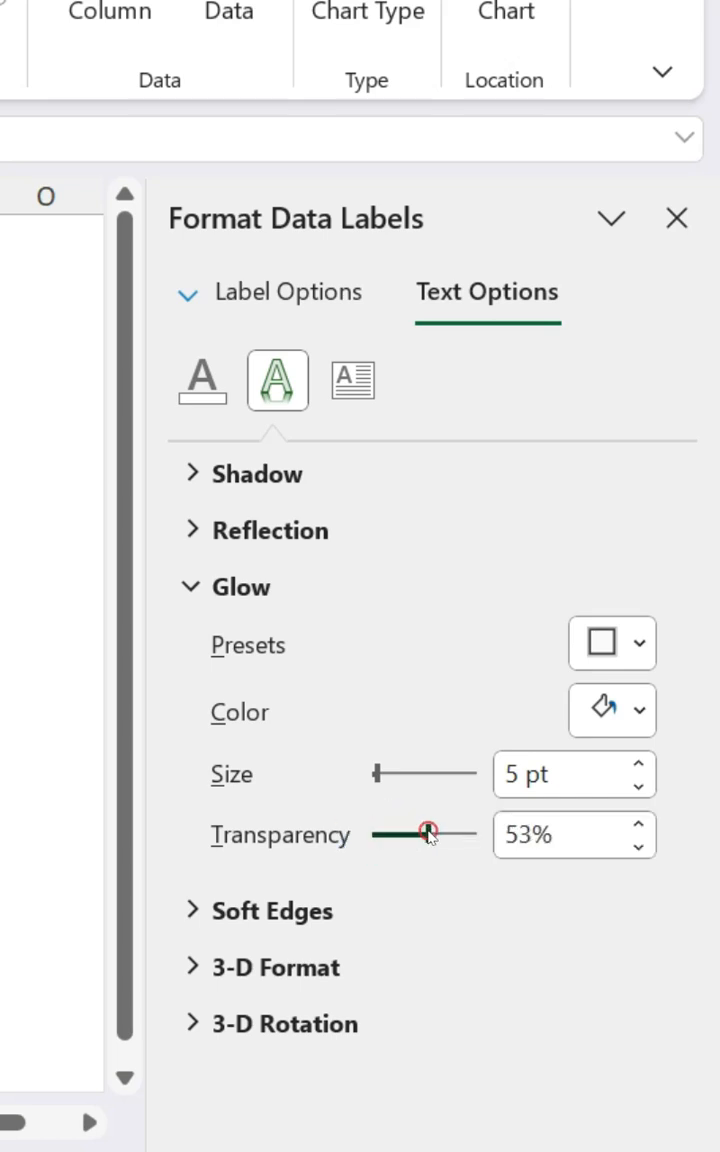
pyautogui.moveTo(428, 836); pyautogui.dragTo(396, 836)
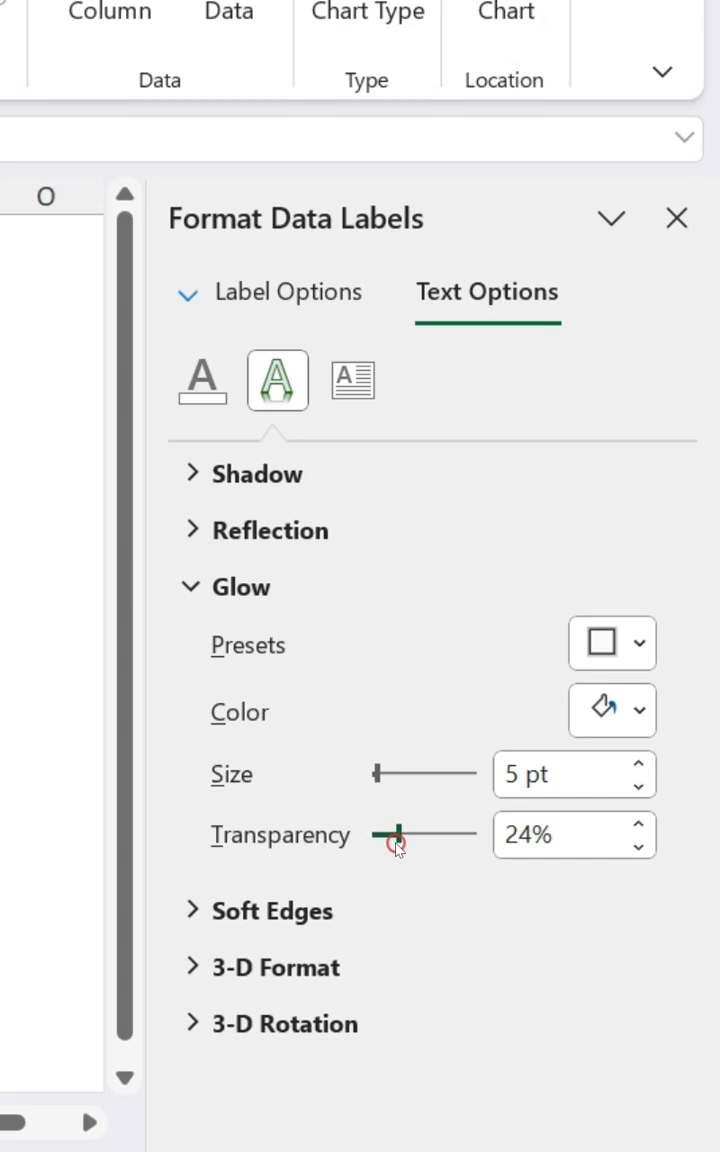
pyautogui.click(676, 218)
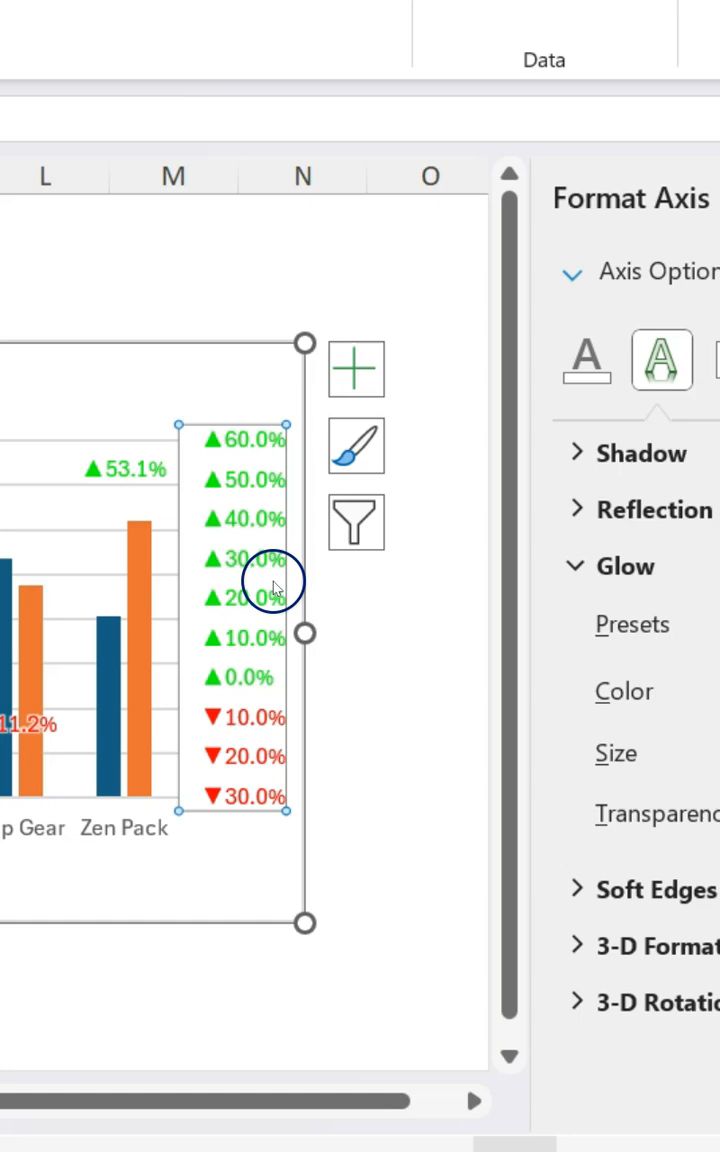
# Format the secondary vertical axis with Label Position set to None.
pyautogui.rightClick(276, 584)
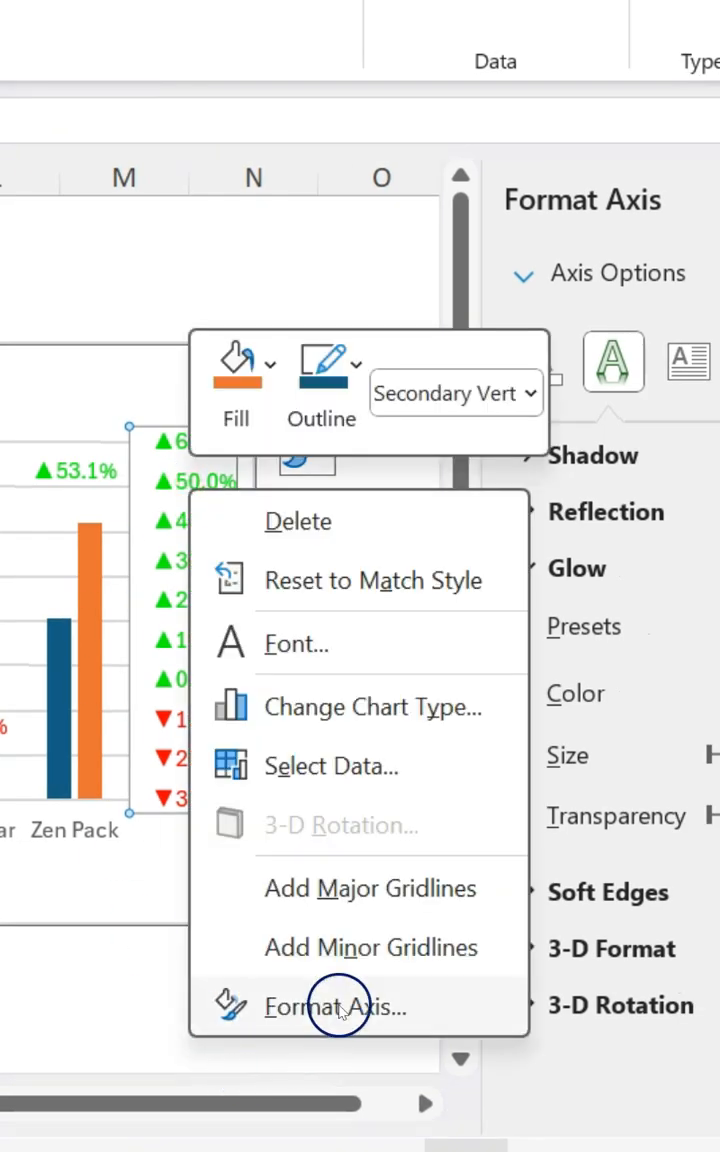
pyautogui.click(336, 1006)
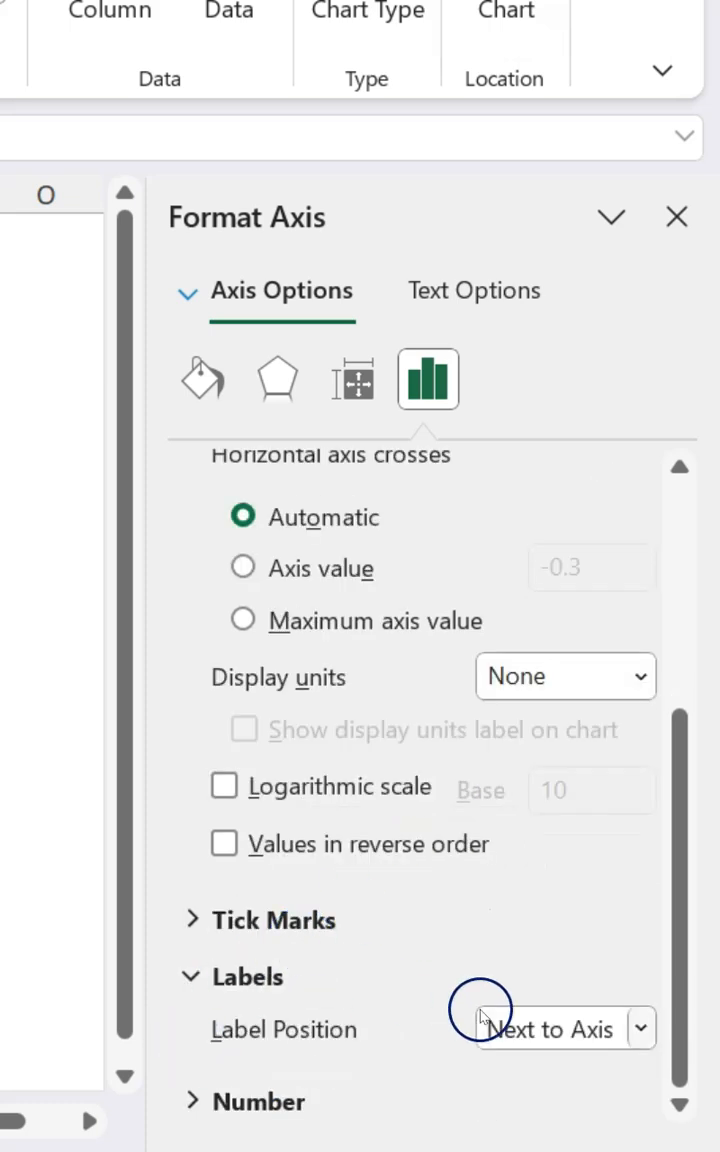
pyautogui.click(564, 1028)
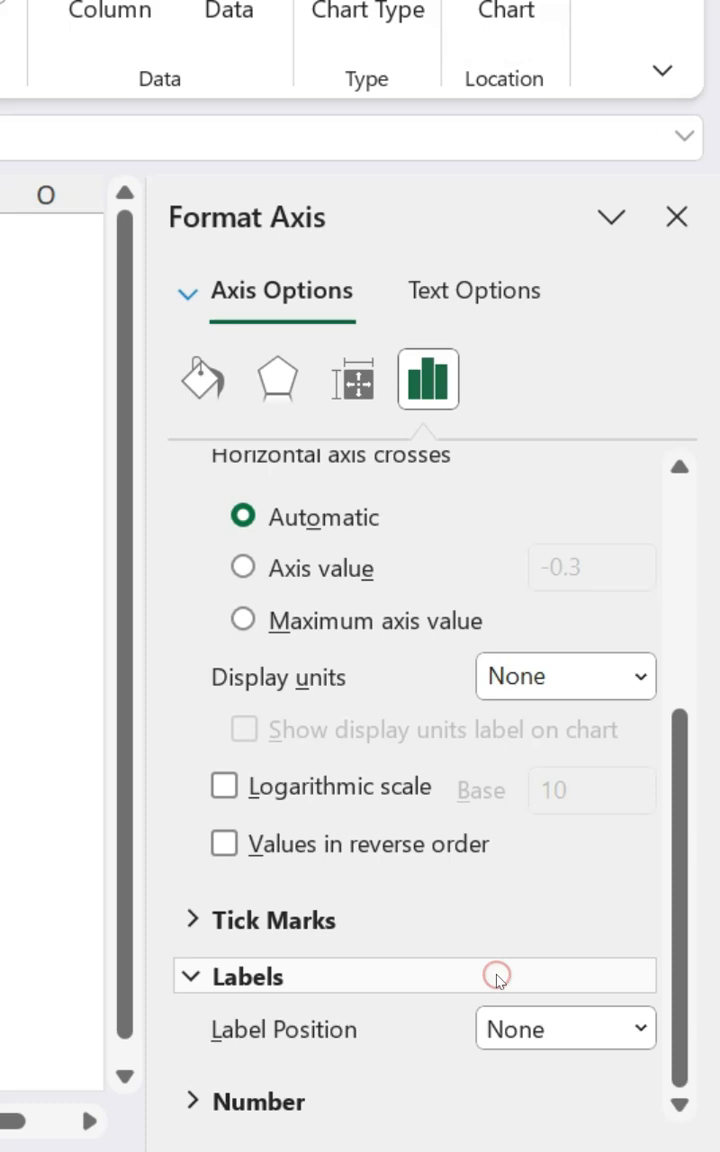
pyautogui.click(676, 216)
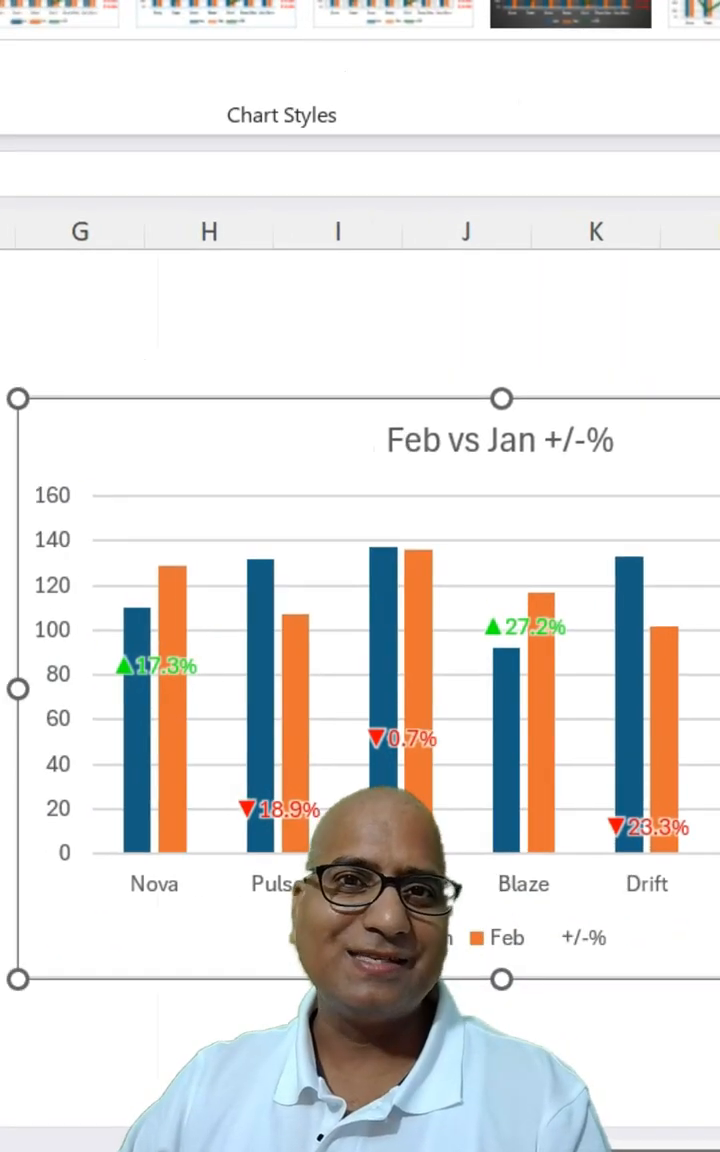